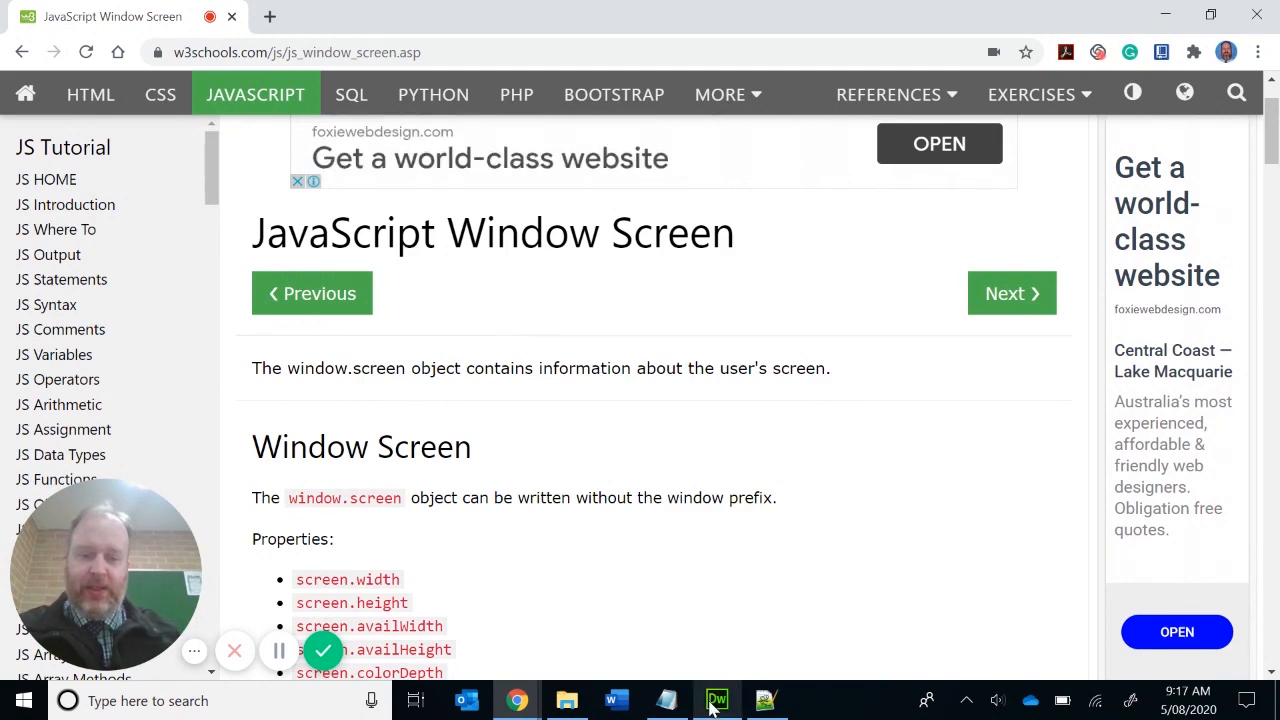
# - Switch from Chrome to layout.html in Dreamweaver, shown in Split view
pyautogui.click(716, 700)
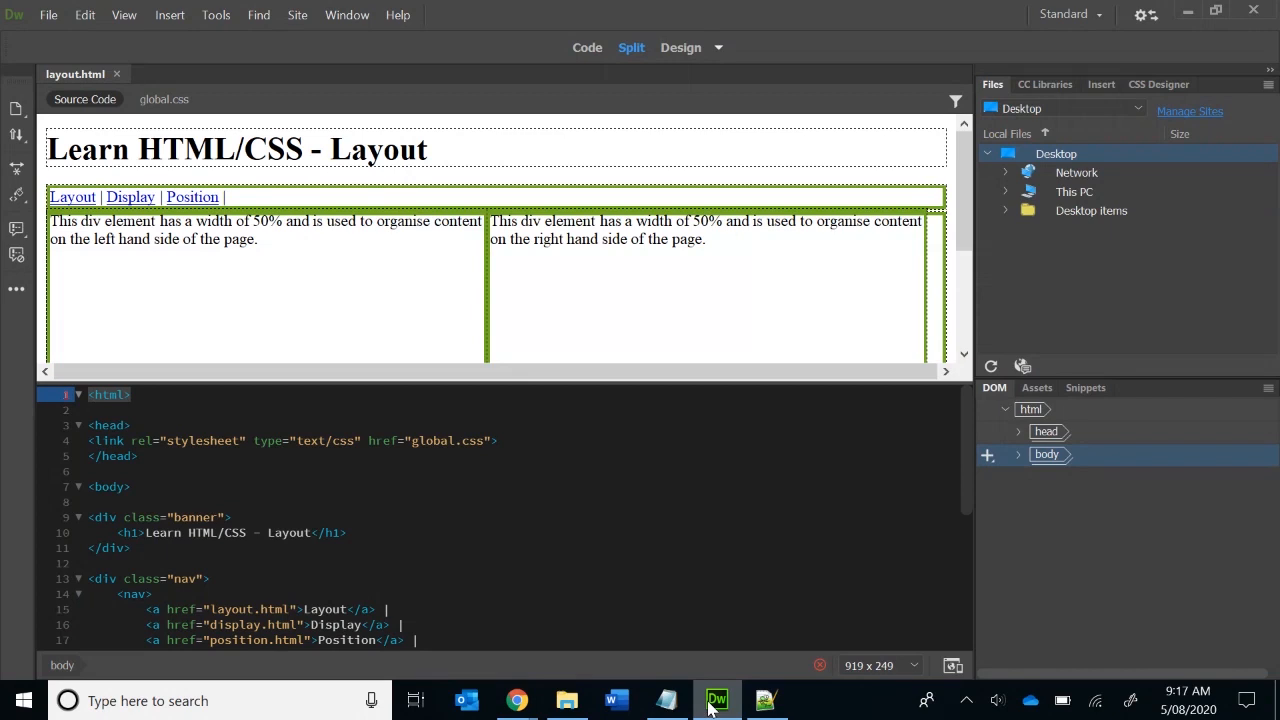
pyautogui.moveTo(764, 704)
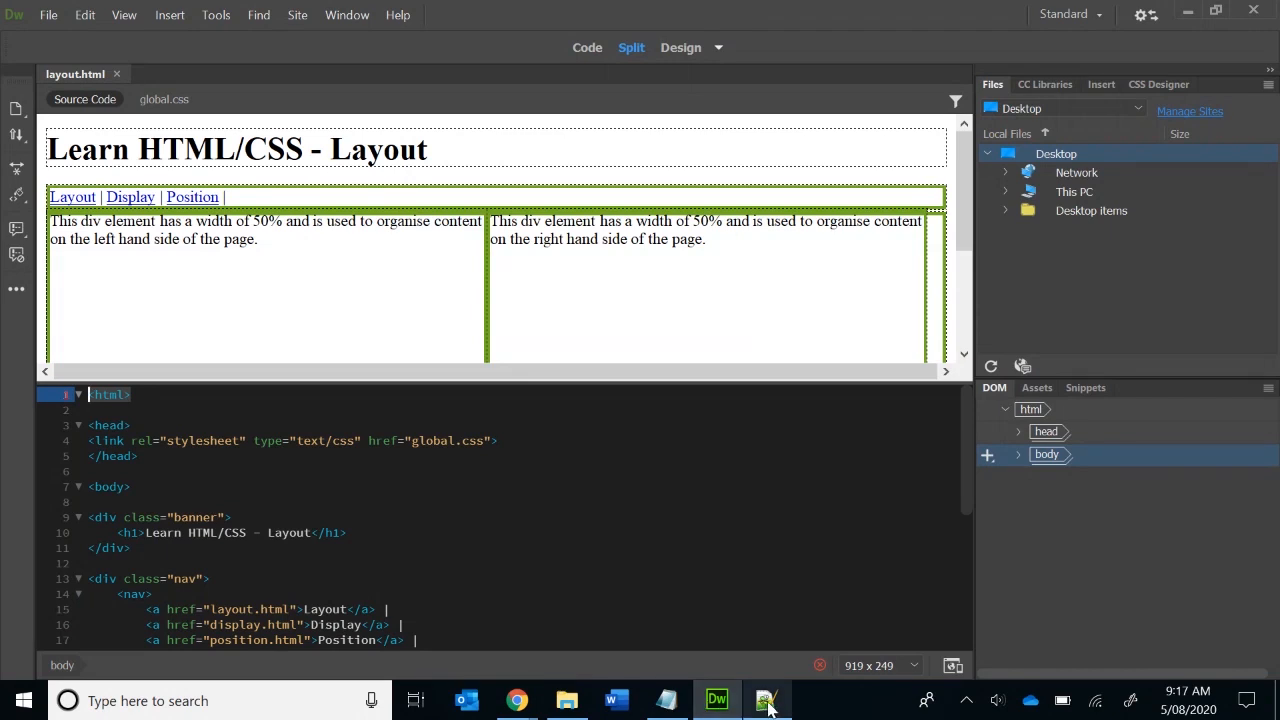
pyautogui.click(768, 700)
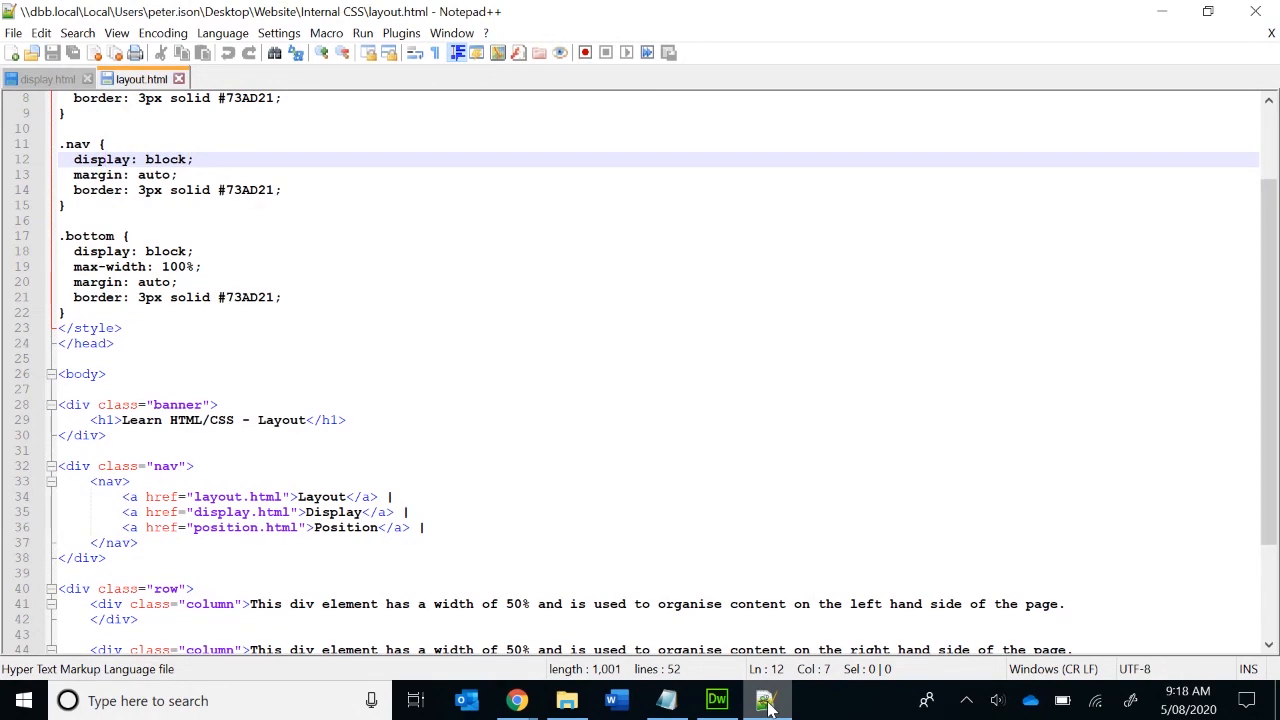
pyautogui.click(668, 700)
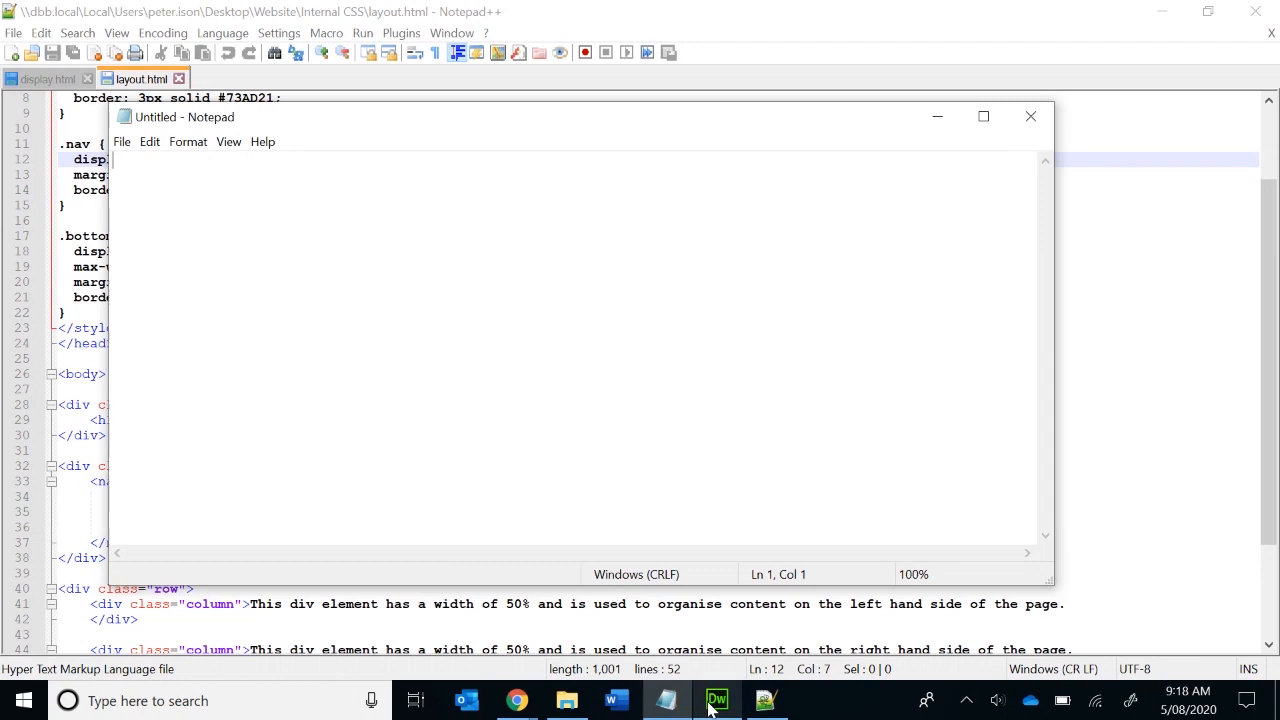
pyautogui.click(716, 700)
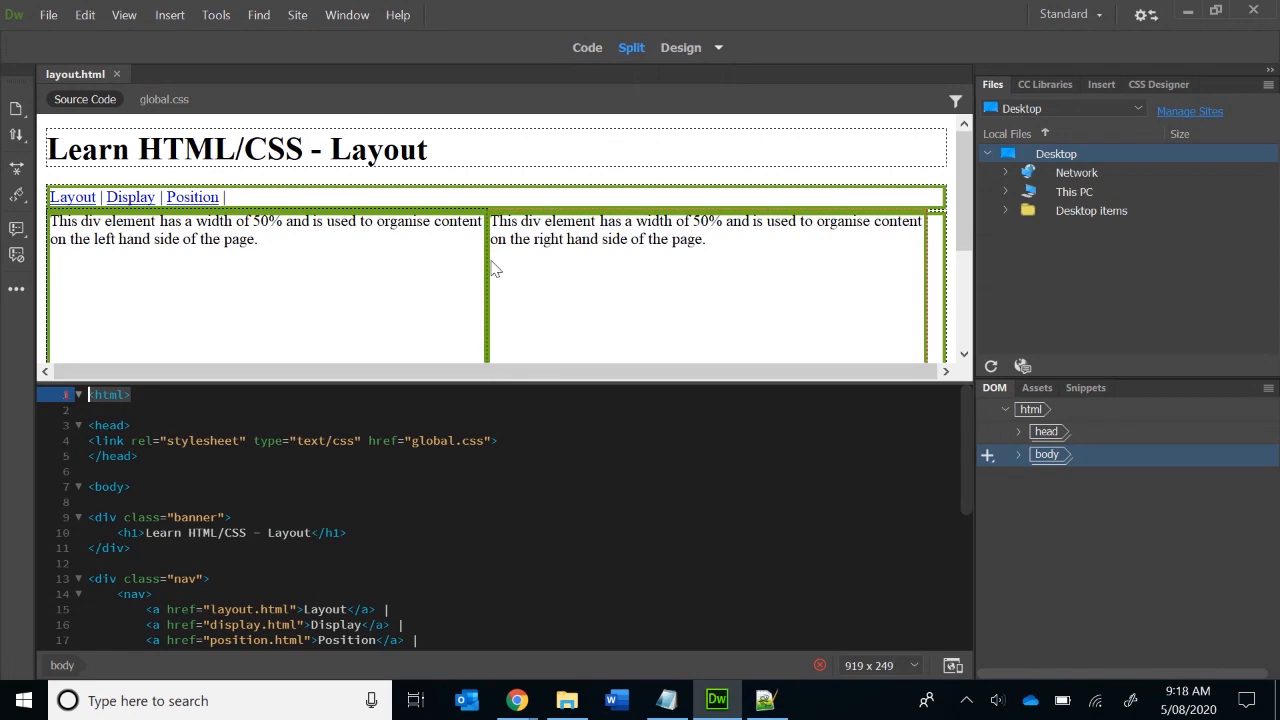
pyautogui.moveTo(222, 268)
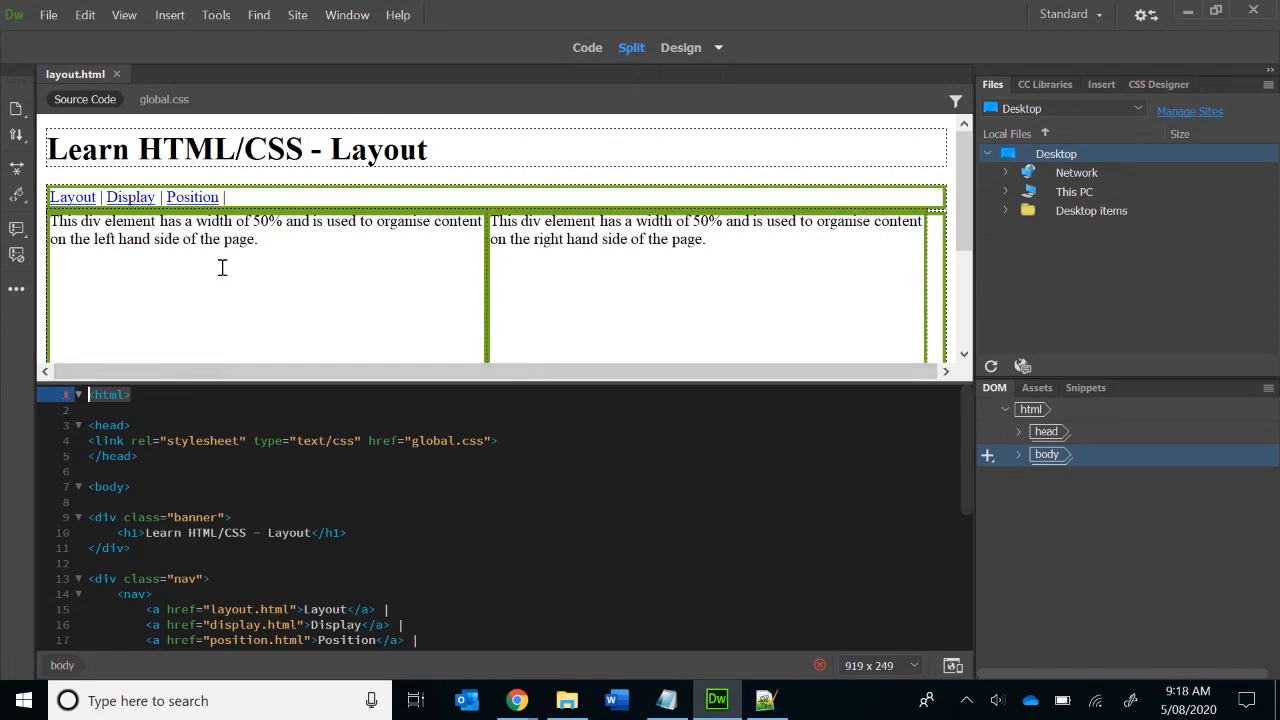